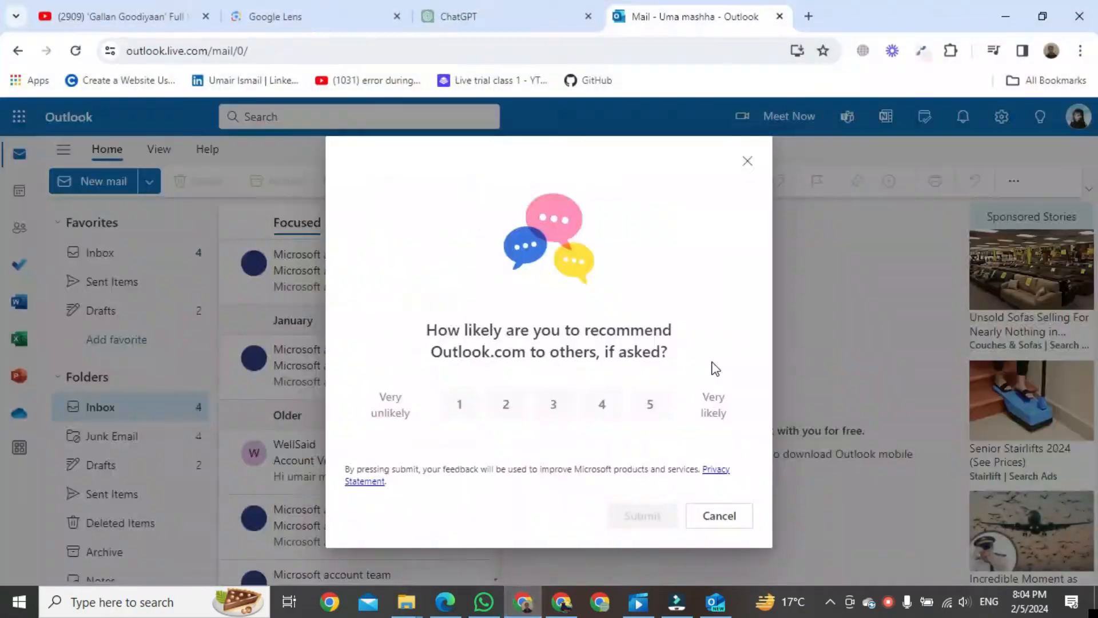
# - Close the 'How likely are you to recommend Outlook.com' survey
pyautogui.click(747, 161)
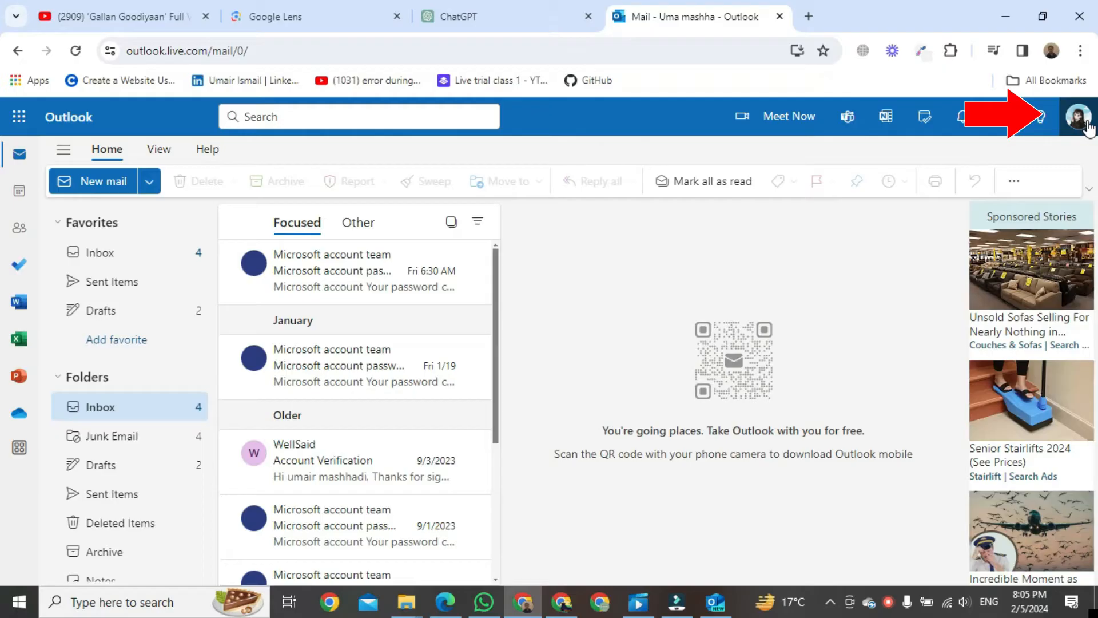
# - Go to 'My profile' from the account avatar menu
pyautogui.click(1081, 117)
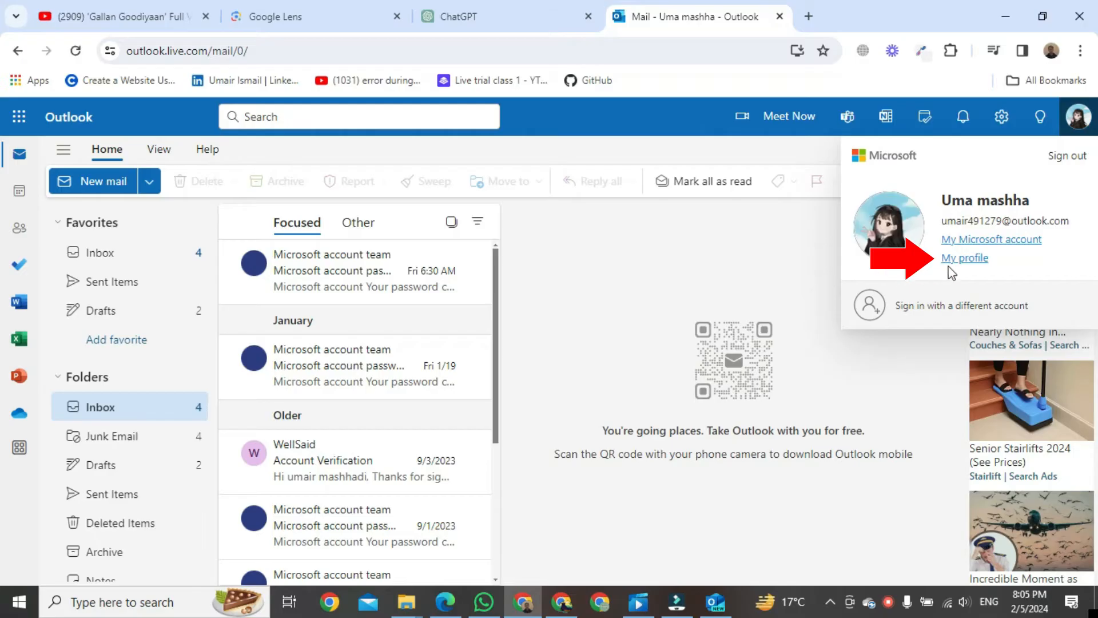
pyautogui.click(964, 258)
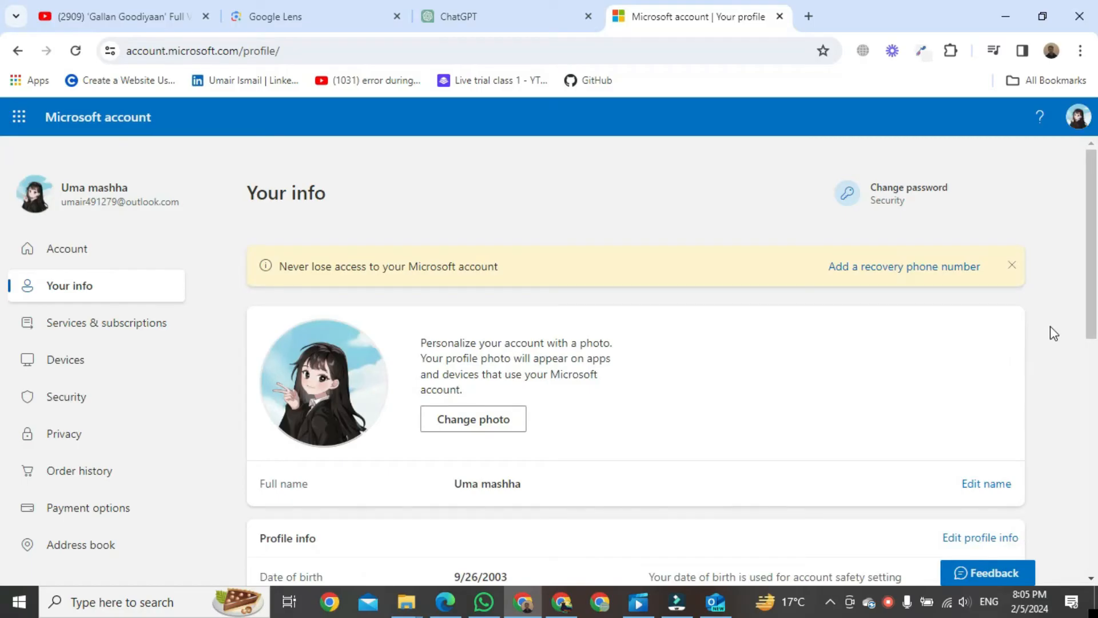
# - Scroll to Full name on Your info and choose 'Edit name'
pyautogui.scroll(-3)
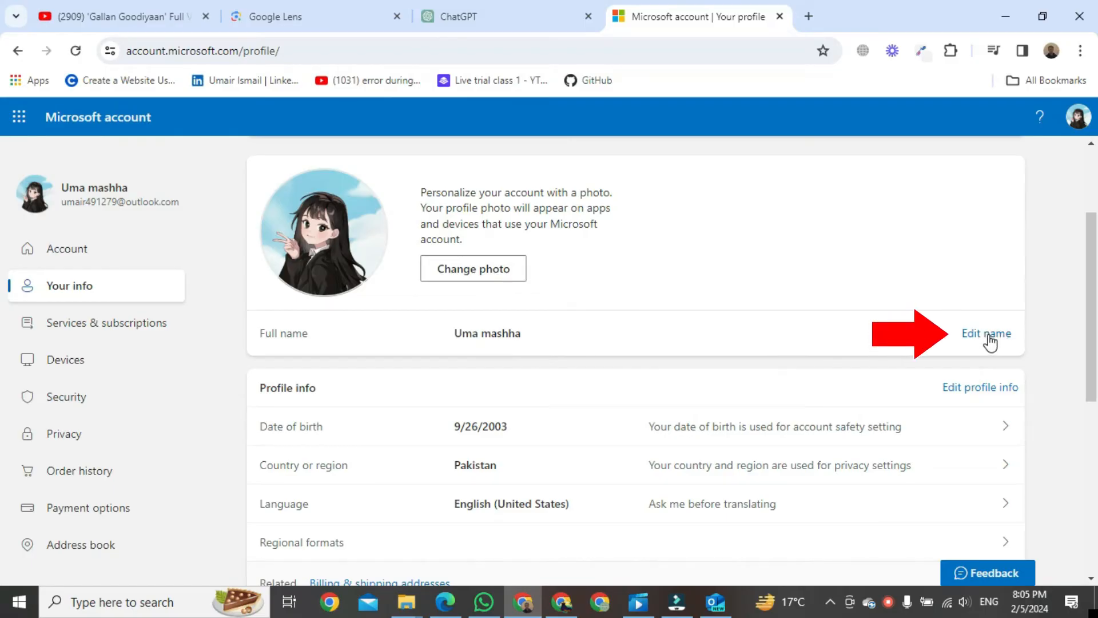
pyautogui.click(986, 333)
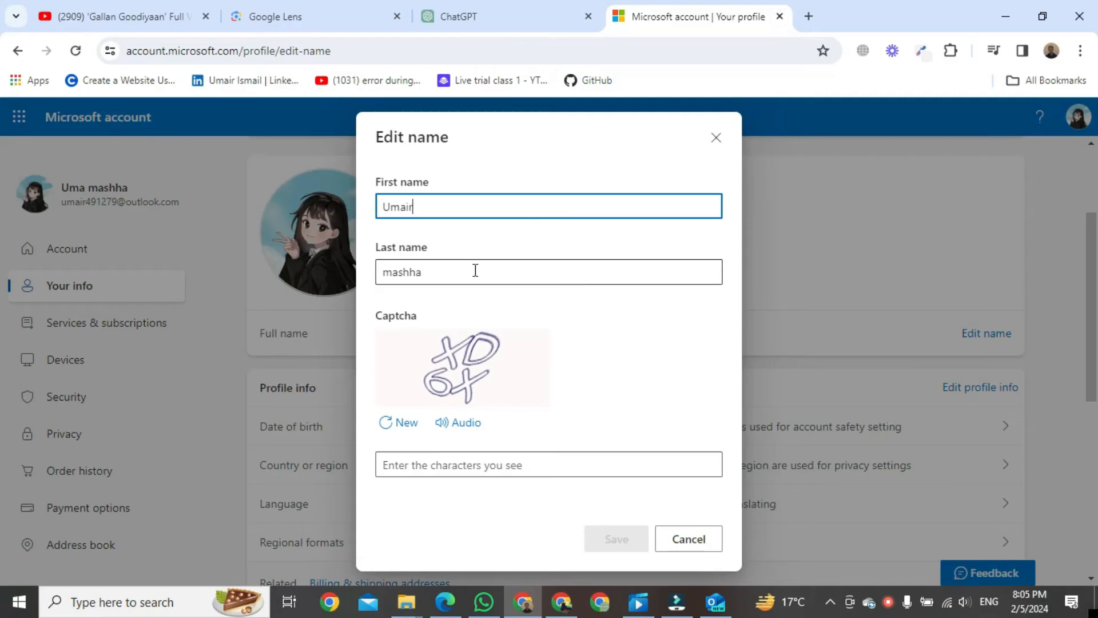
# - Change the last name to 'mashhaai', enter captcha 'XD', and save
pyautogui.write('aai')
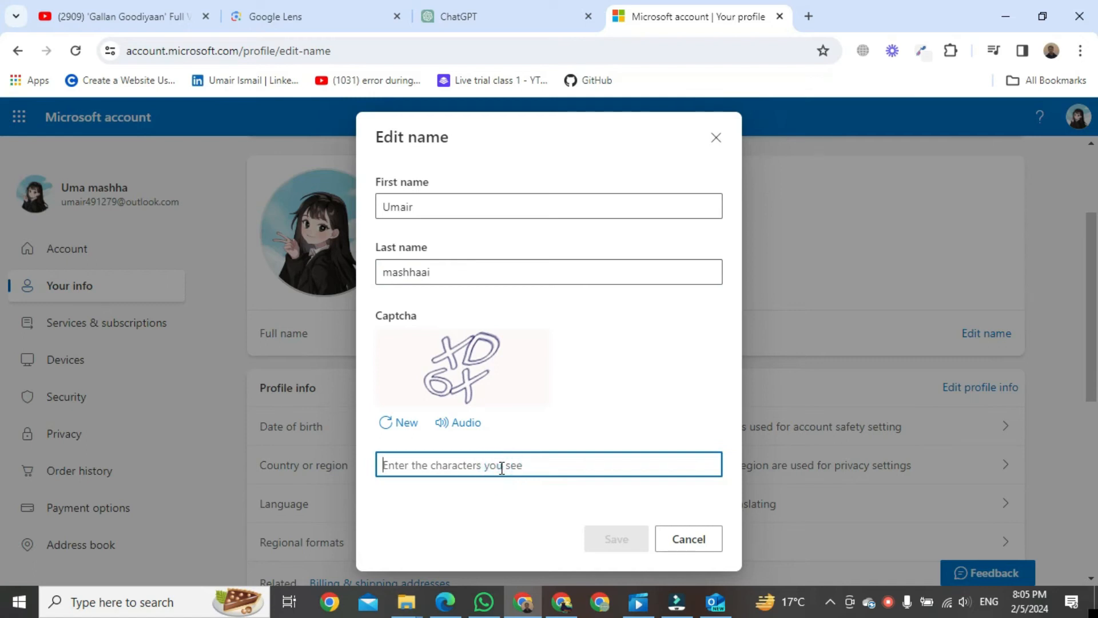
pyautogui.write('XD6X')
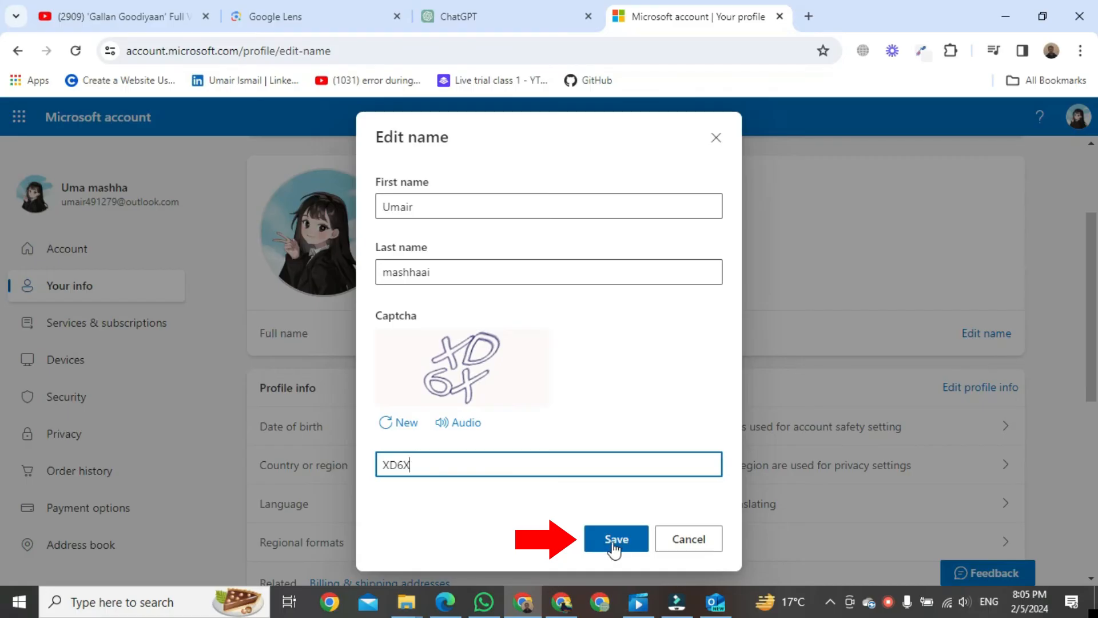
pyautogui.click(616, 538)
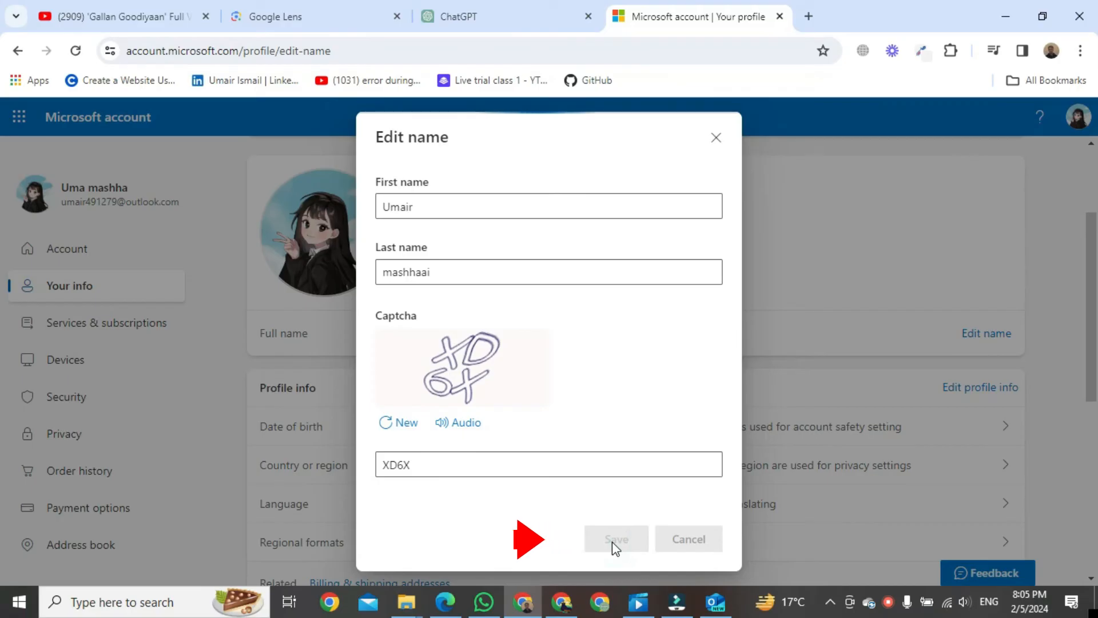
pyautogui.click(617, 539)
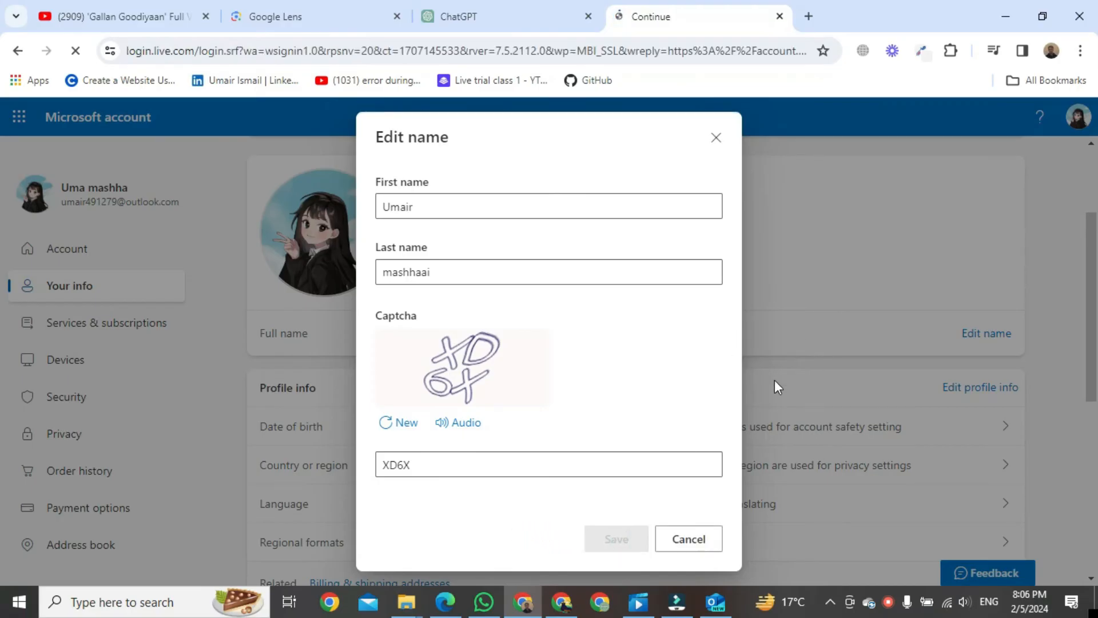
pyautogui.click(617, 539)
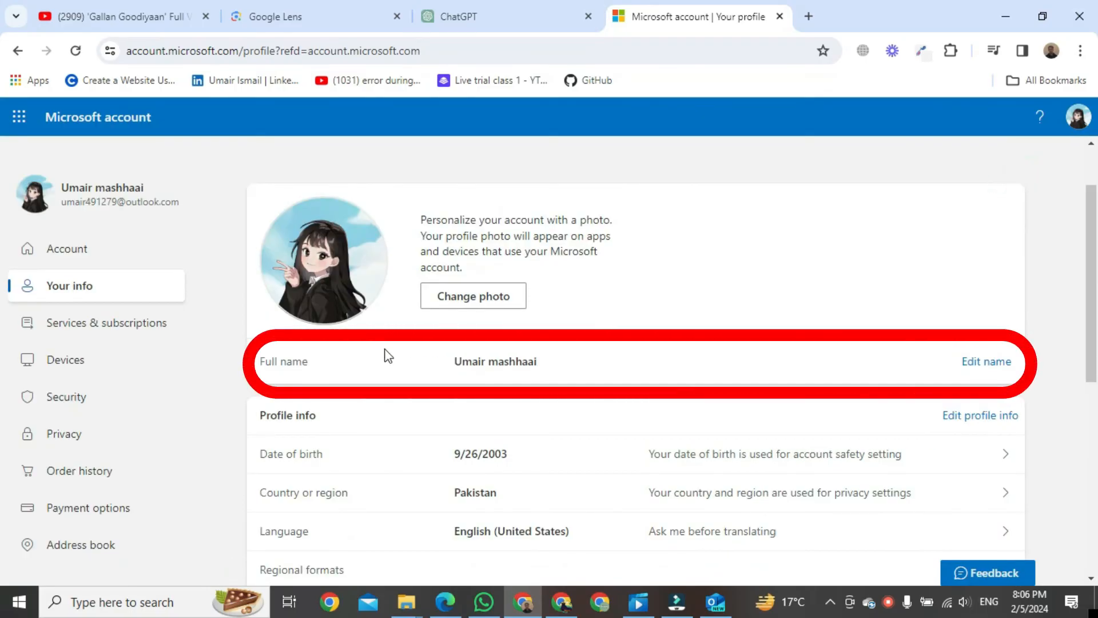
pyautogui.moveTo(498, 381)
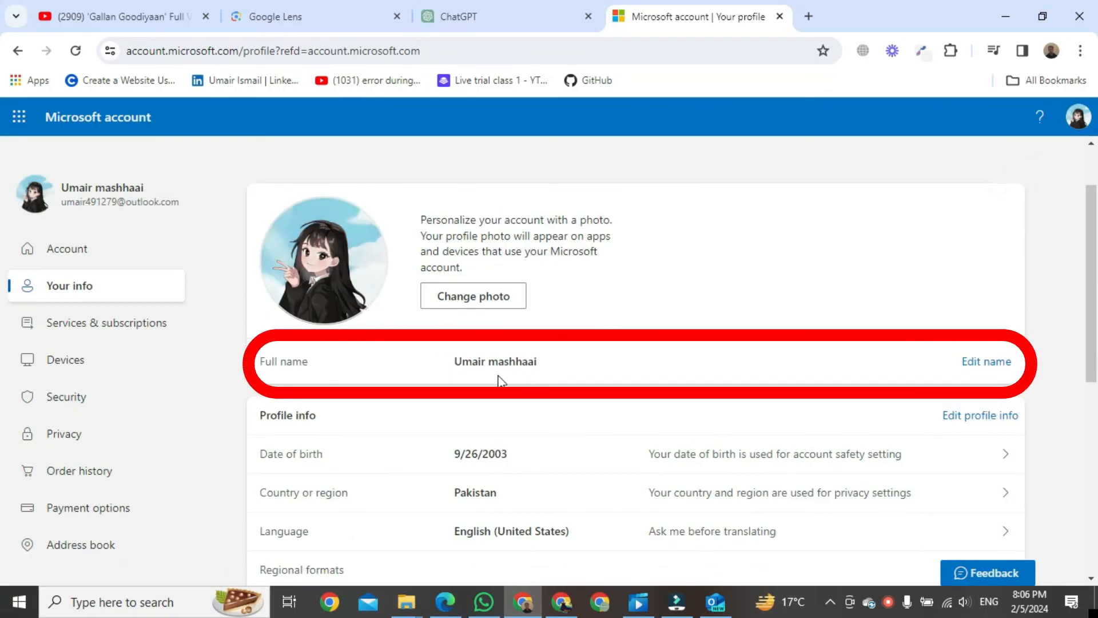